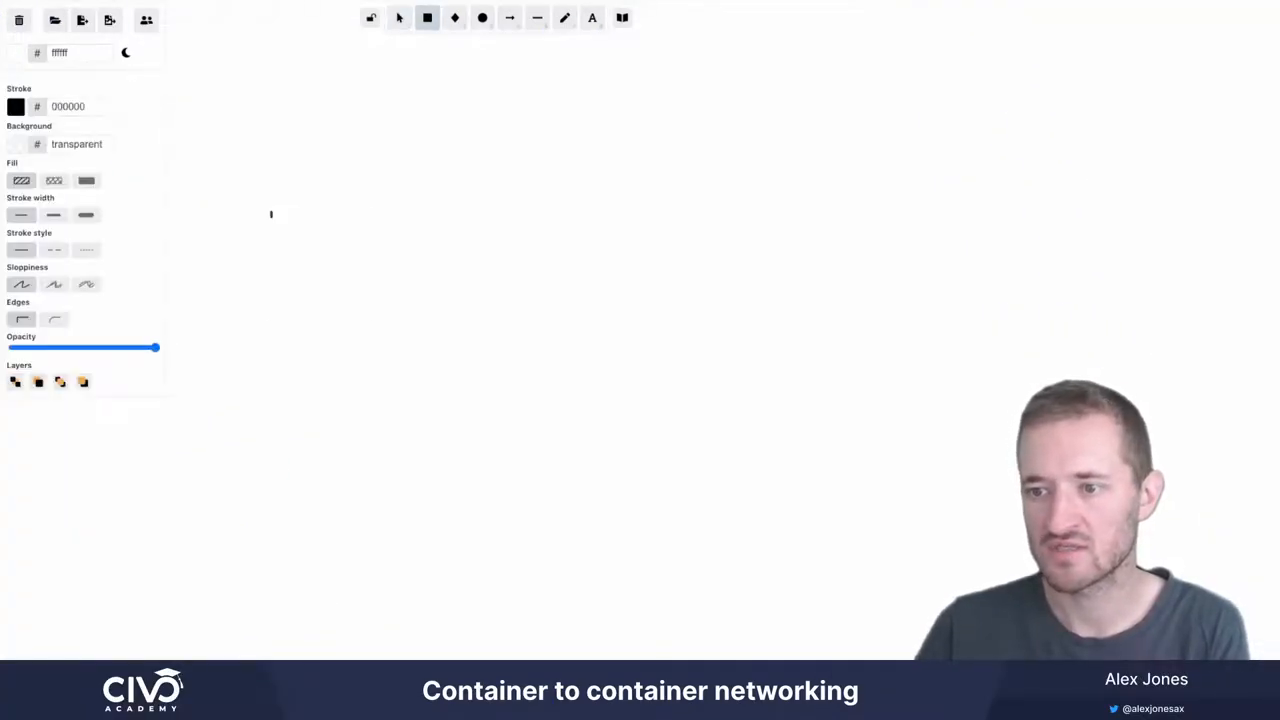
Draw a large box labelled 'Virtual Machine'
drag(265, 207, 712, 495)
text(v)
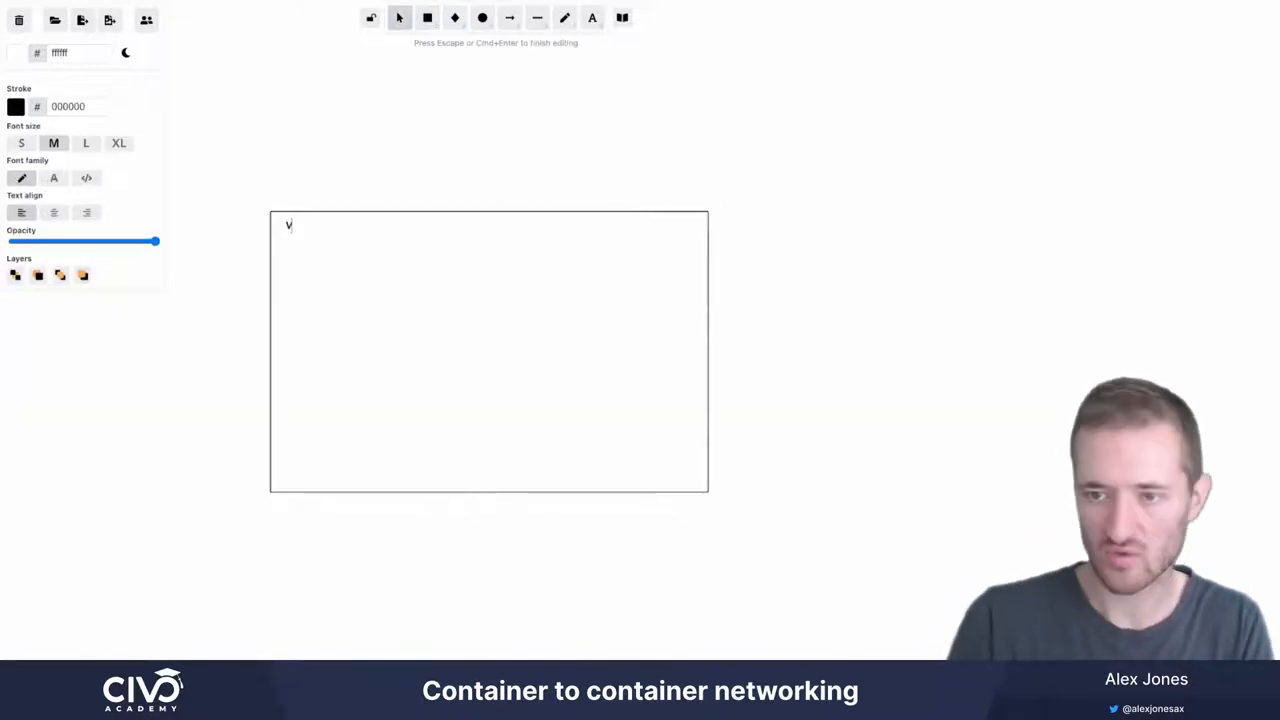
text(Virtual Machine)
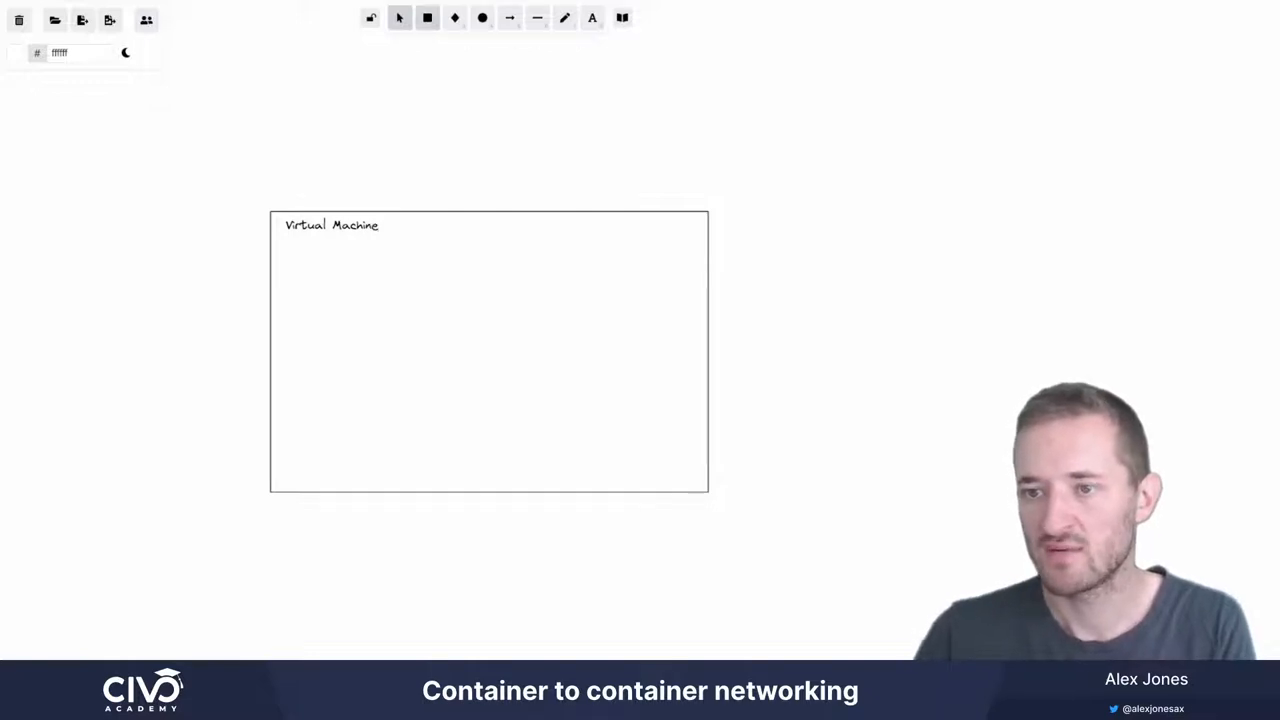
click(427, 18)
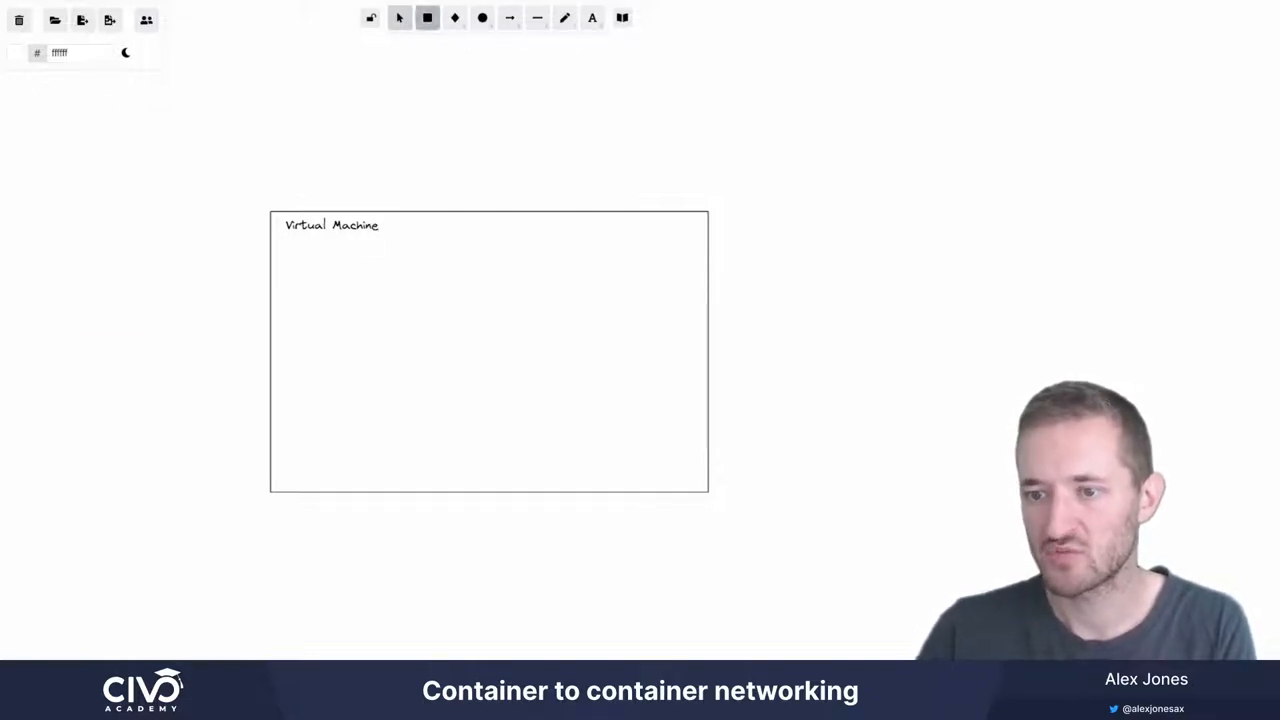
Add a 'Kubelet' box inside it and a small 'CRI' box above
drag(290, 400, 405, 455)
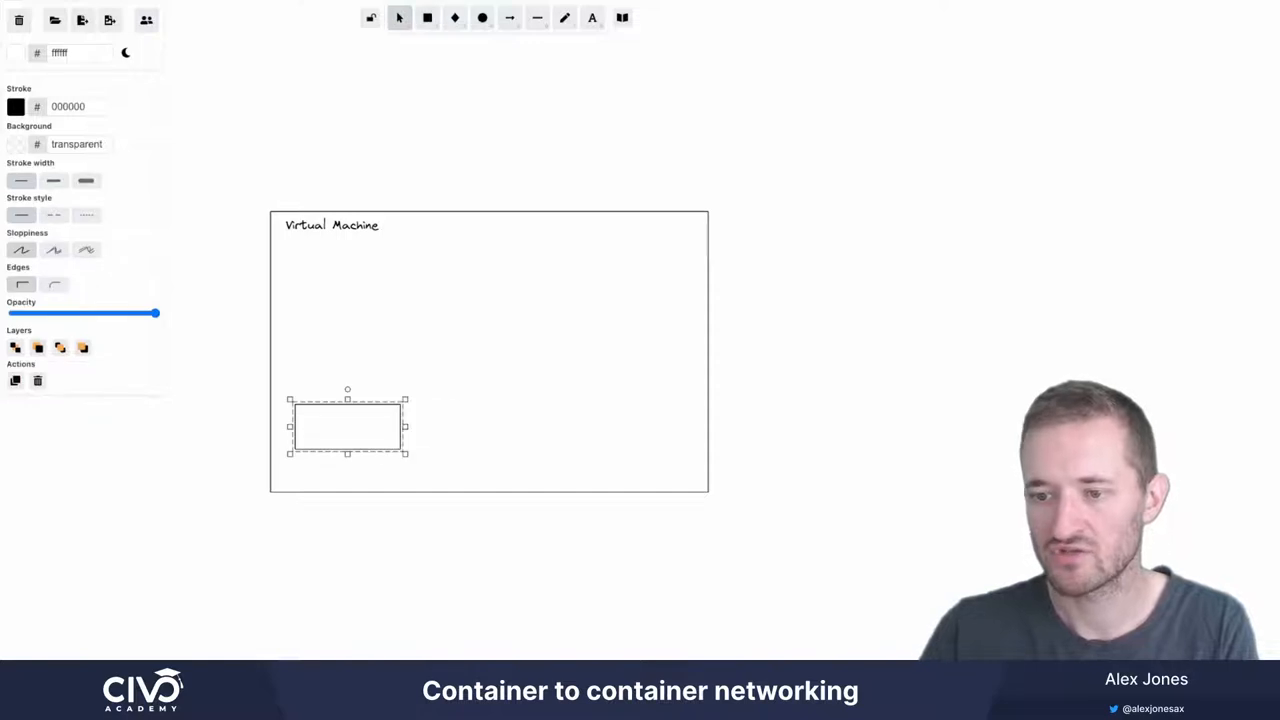
text(Kubelet)
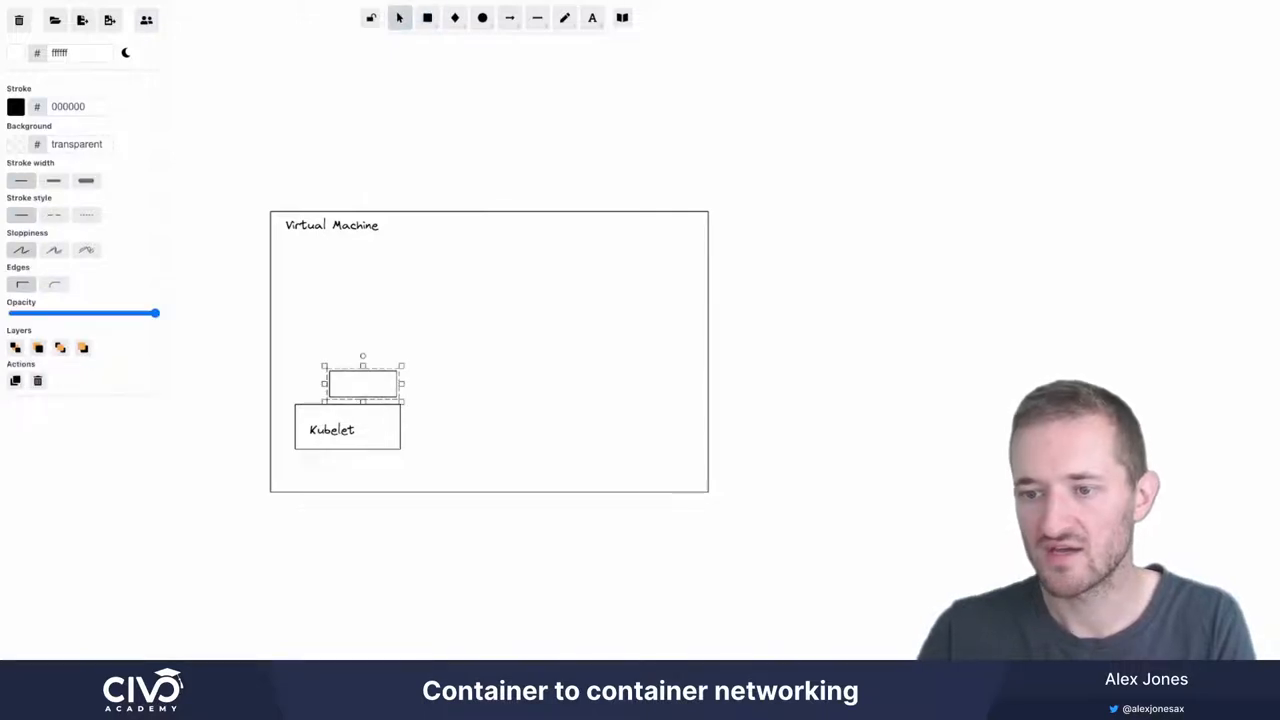
text(CRI)
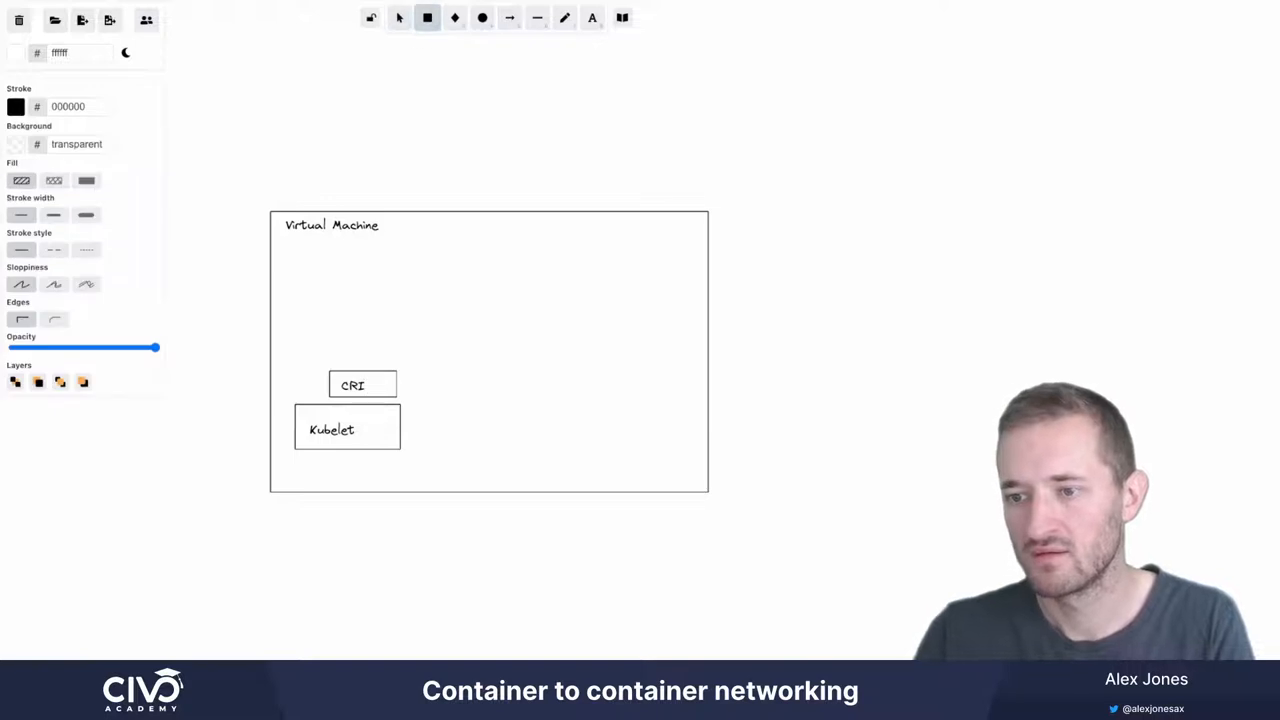
Draw a 'Pod' box above CRI holding three 'container' boxes
drag(385, 282, 491, 356)
text(container)
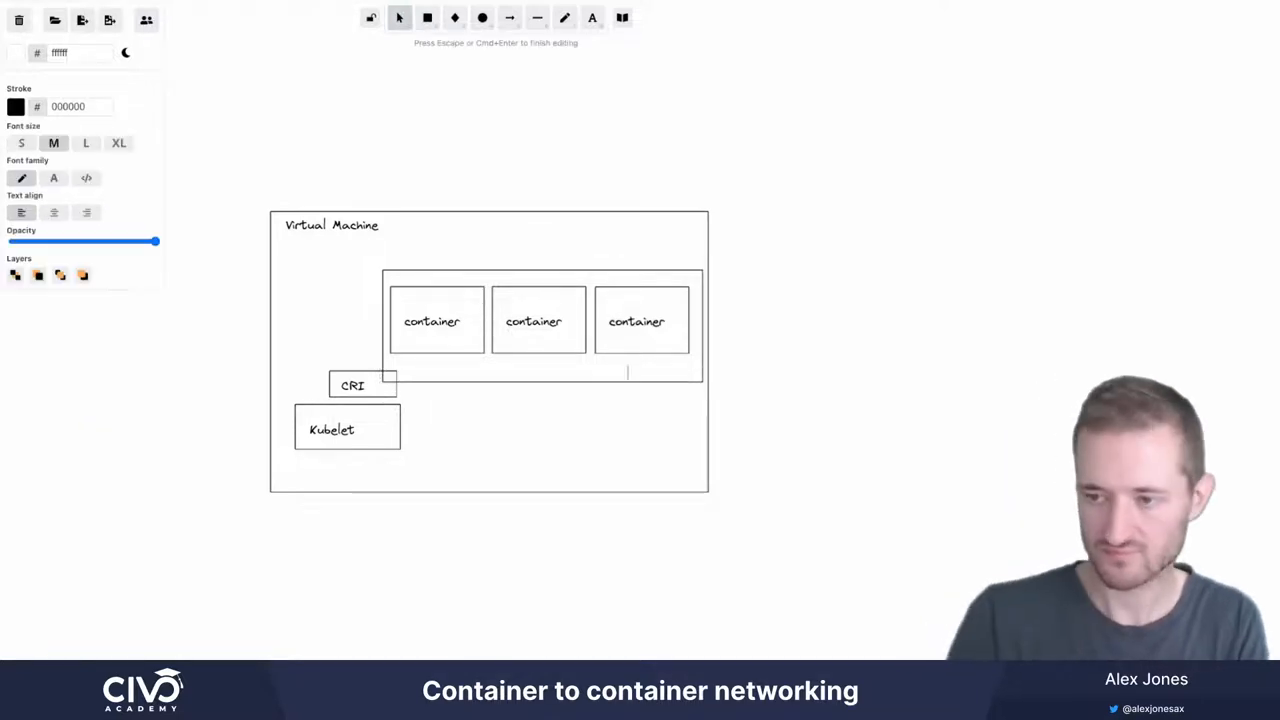
text(Pod)
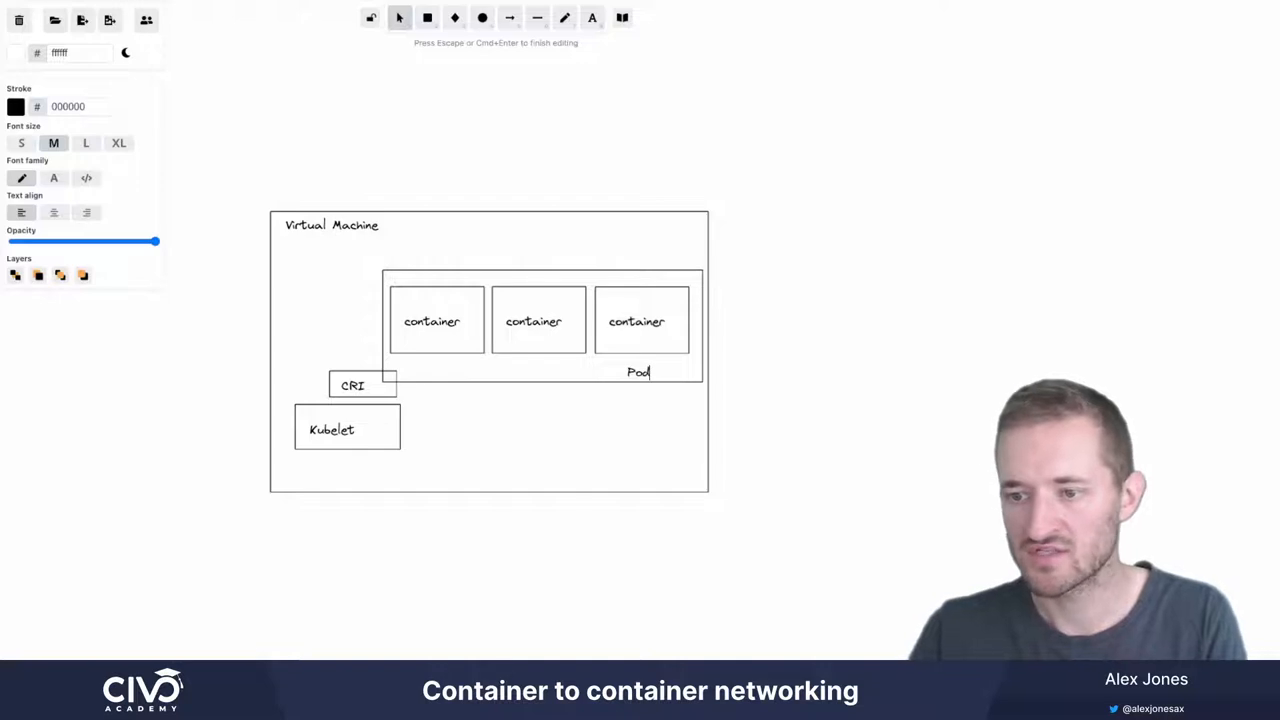
click(351, 385)
text(et)
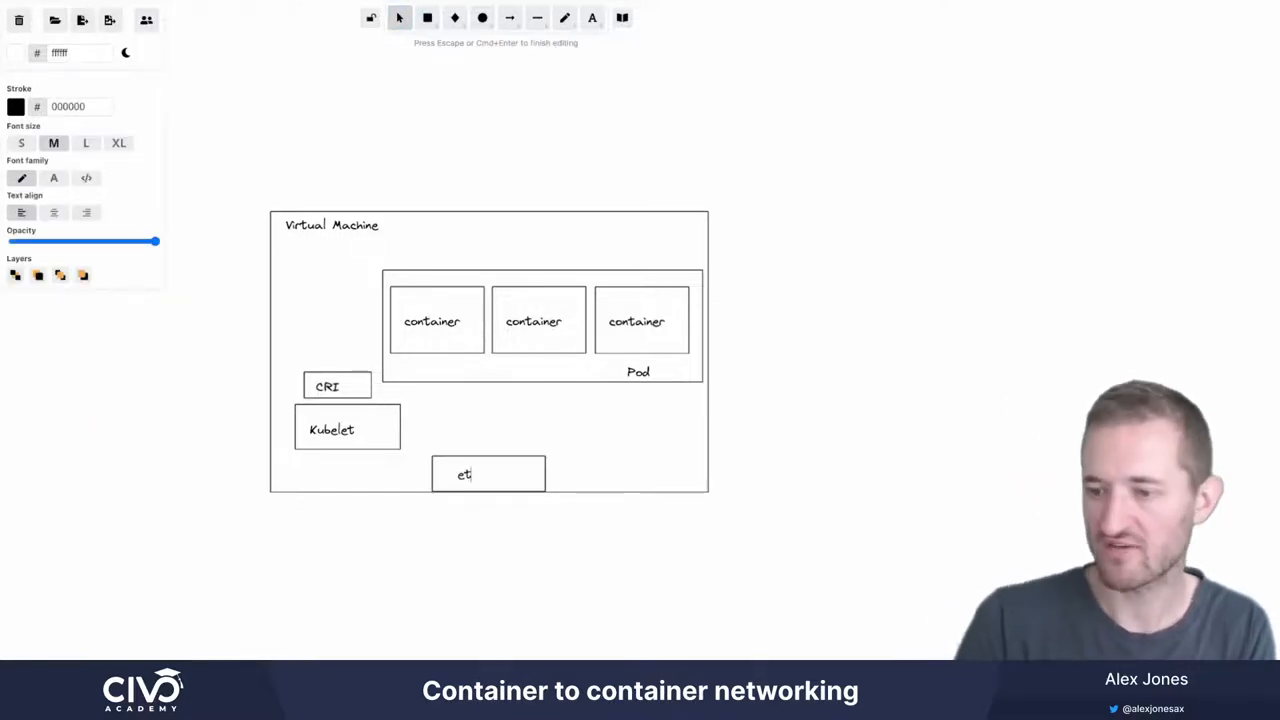
Label the bottom box 'eth0' and its surrounding box 'root network namespace'
text(h0)
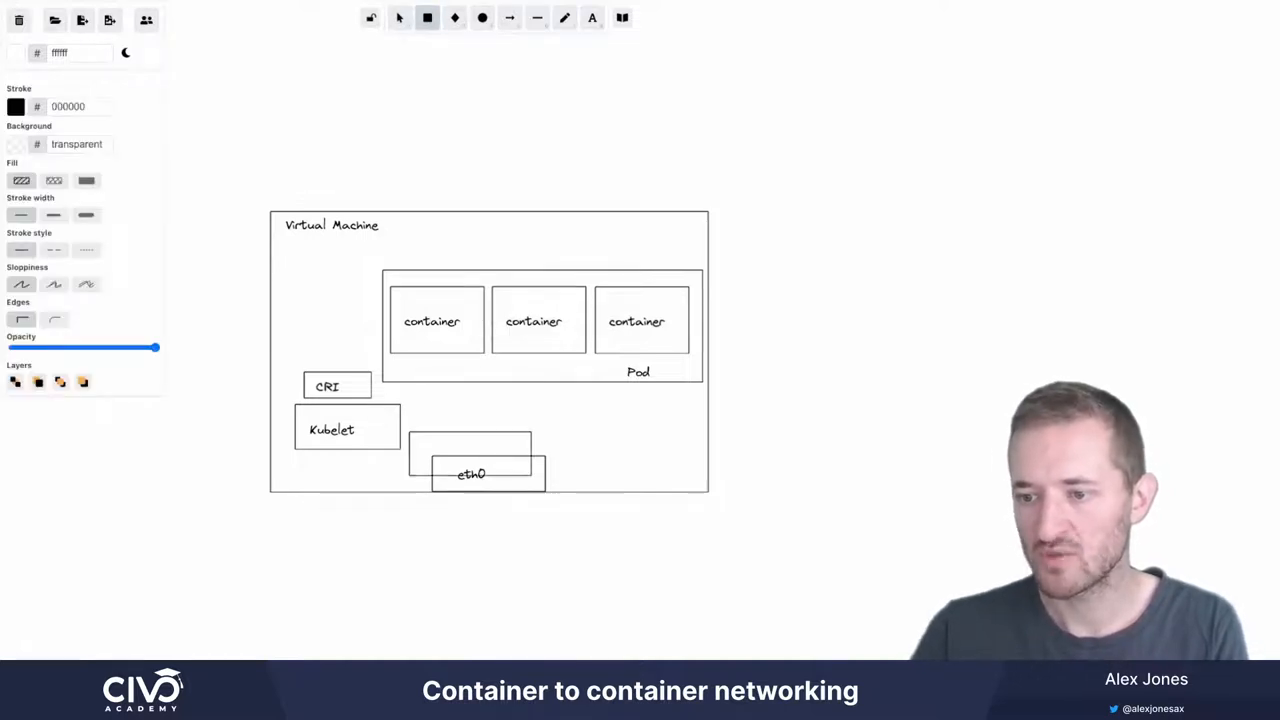
click(470, 445)
text(root)
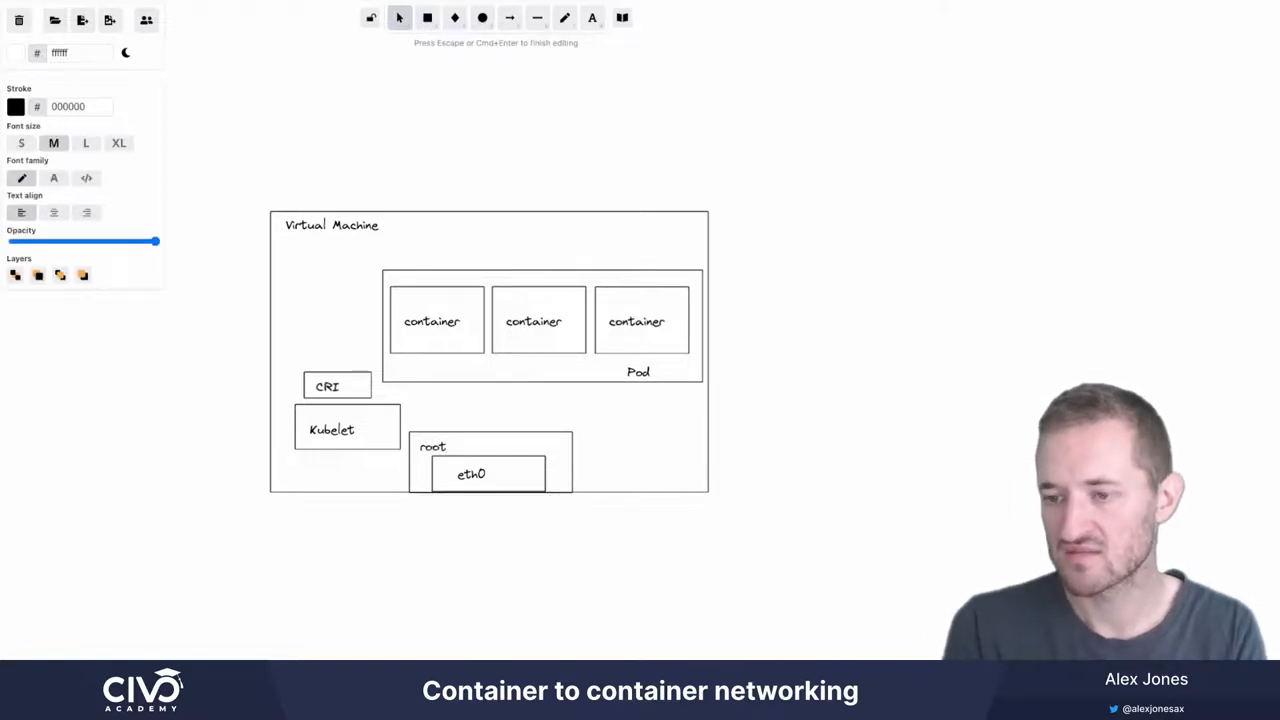
text(network)
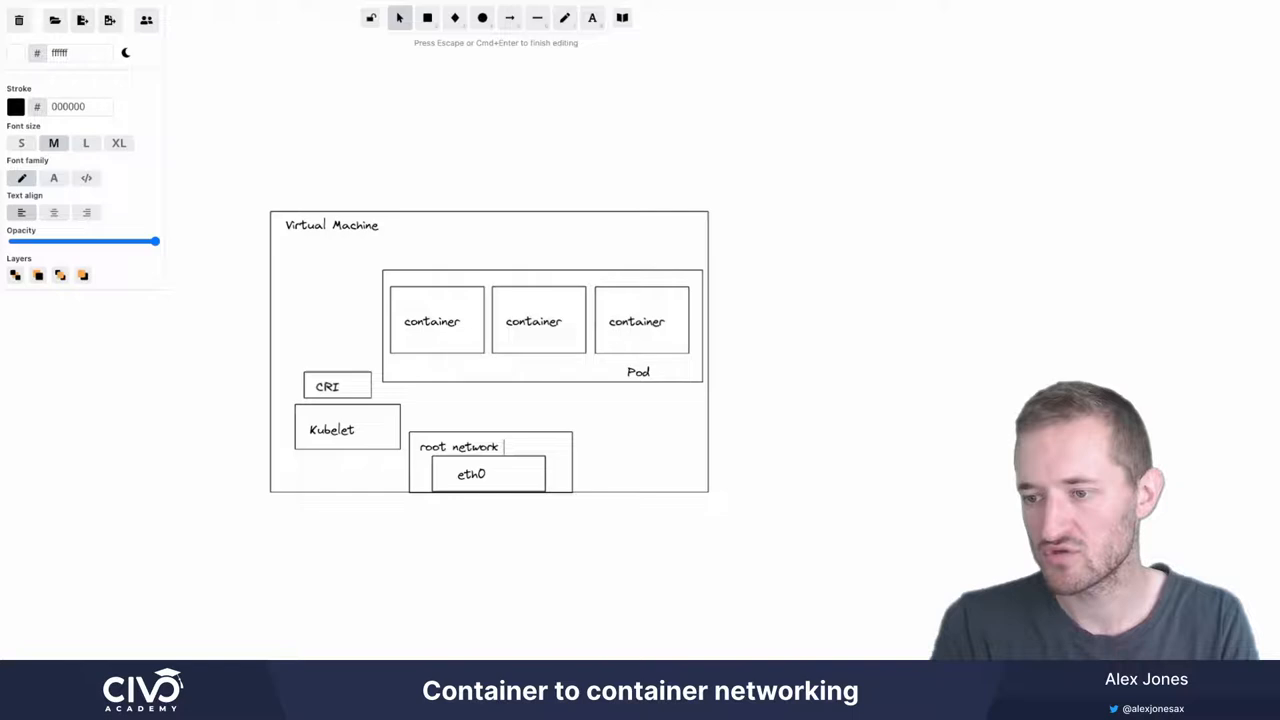
text(namespace)
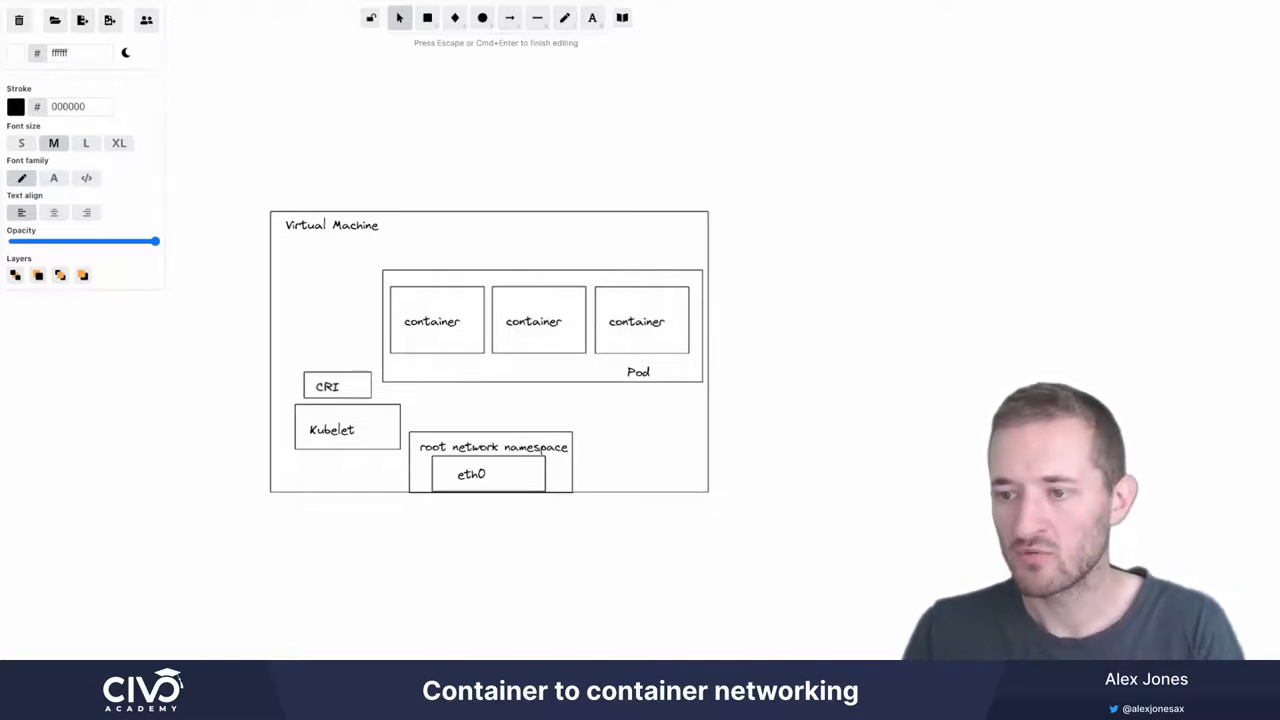
click(542, 330)
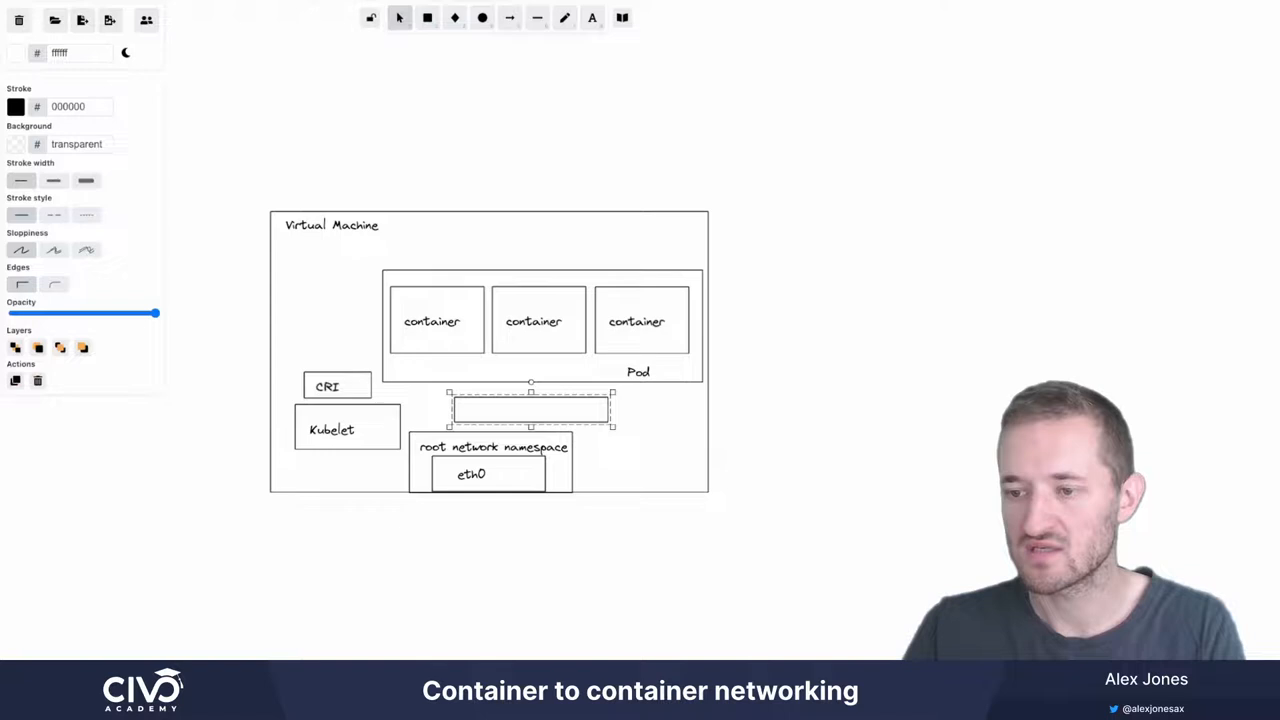
Label the thin box between Pod and root namespace 'mypodns'
double_click(530, 410)
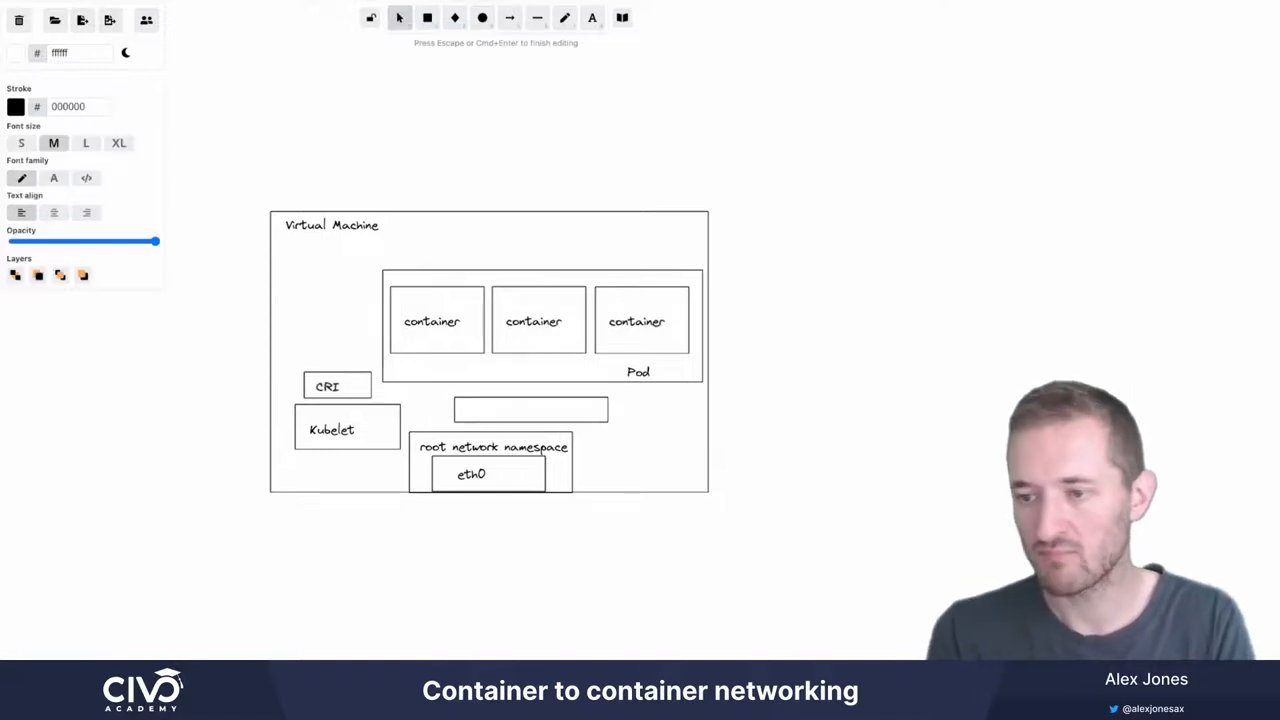
text(mypodns)
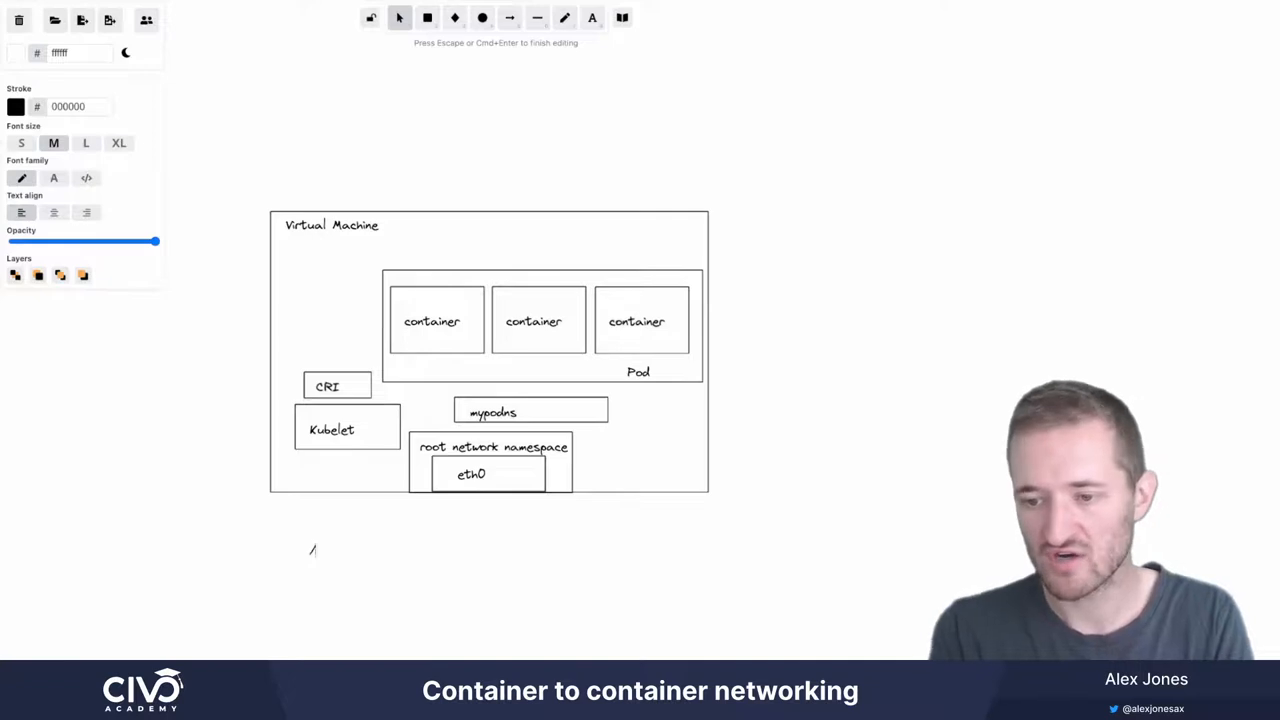
Write the path '/var/run/netns/mypodns' below the Virtual Machine
text(/var/run/netns)
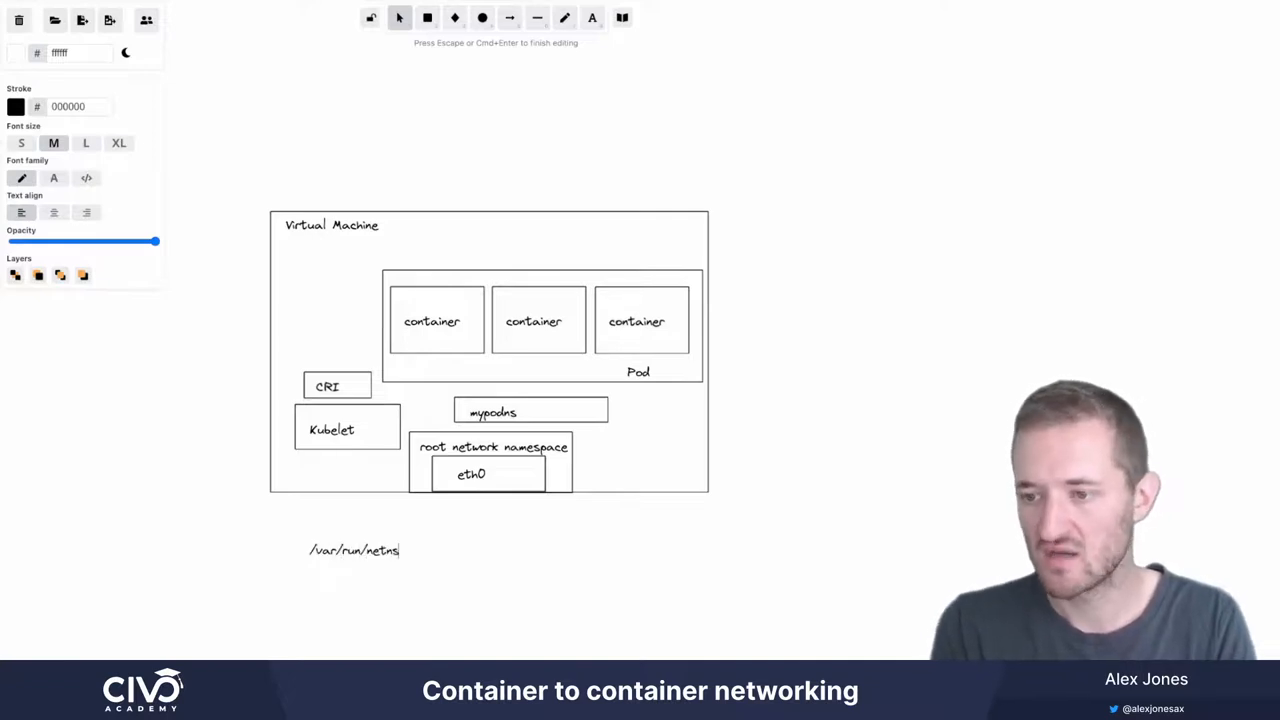
text(/mypodns)
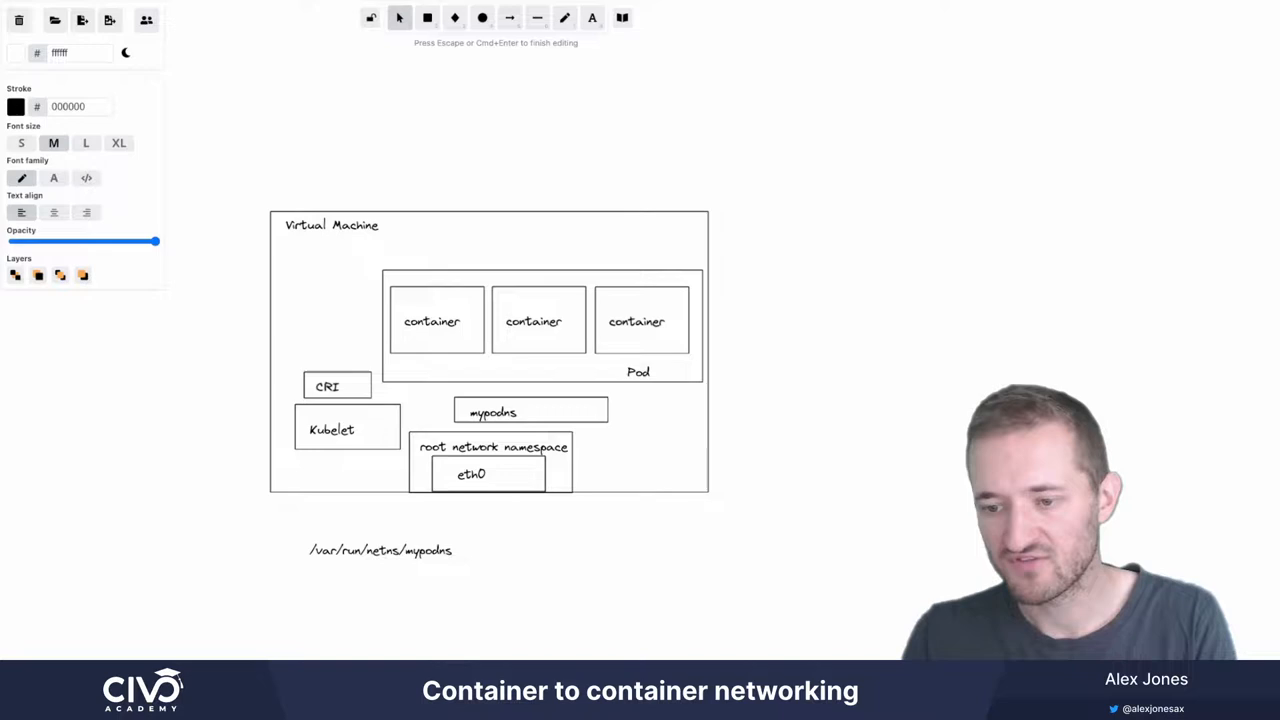
key(Escape)
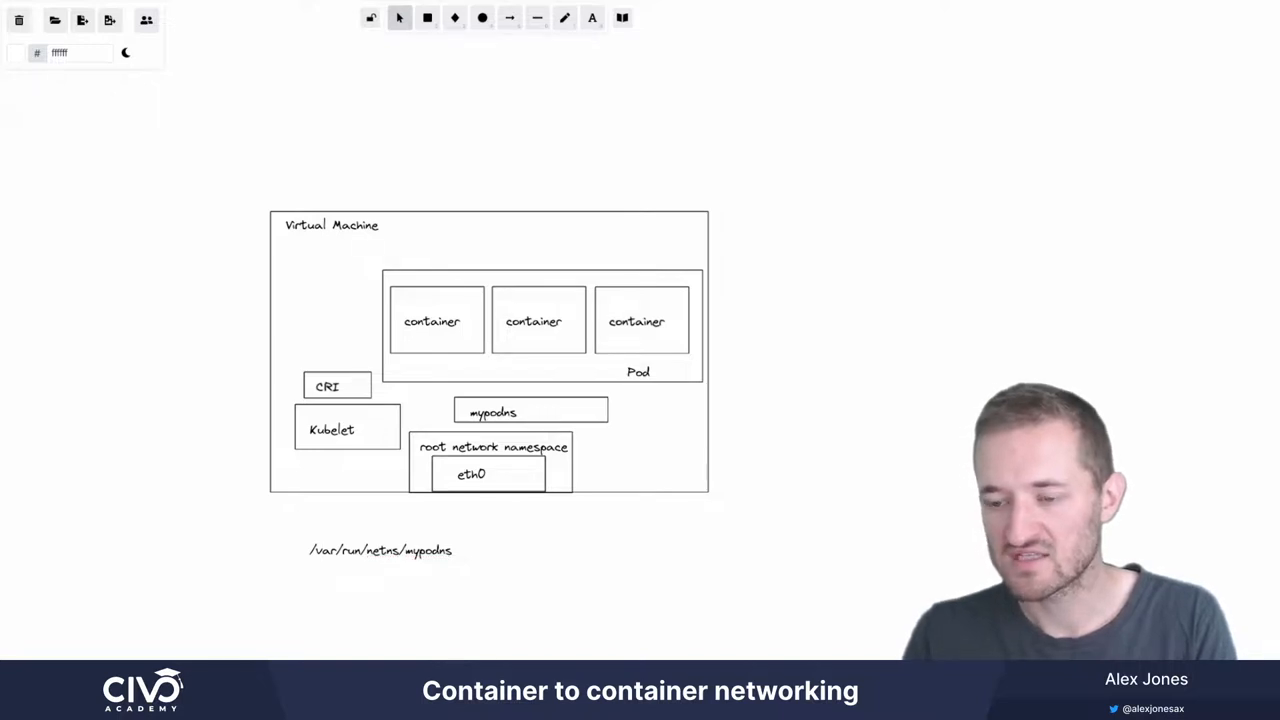
Add the text '-net=container:function' above the Virtual Machine box
click(380, 550)
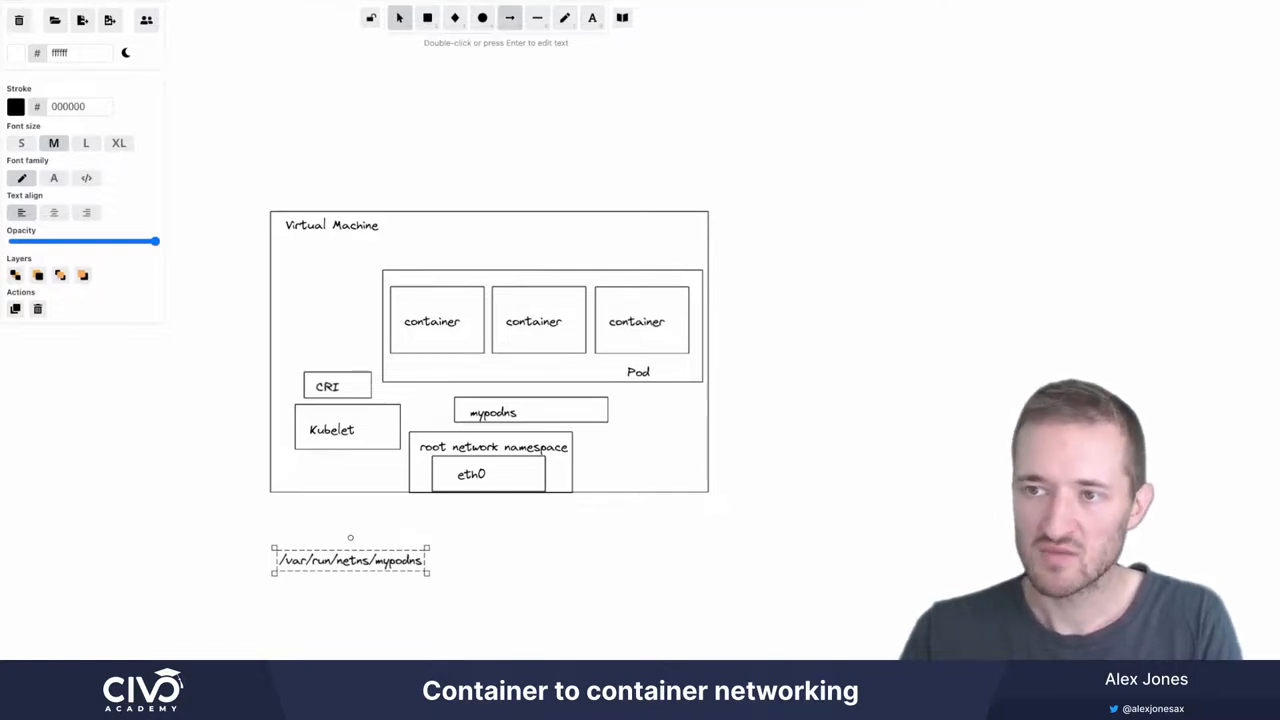
click(432, 321)
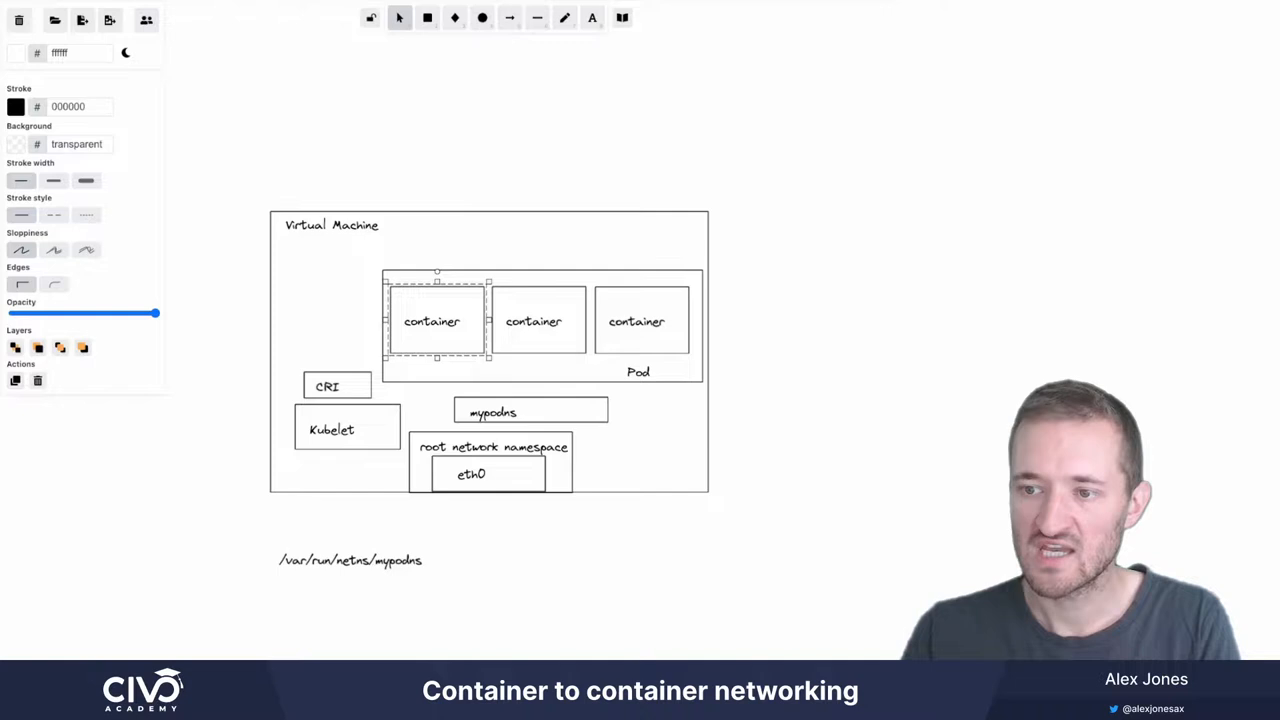
double_click(408, 190)
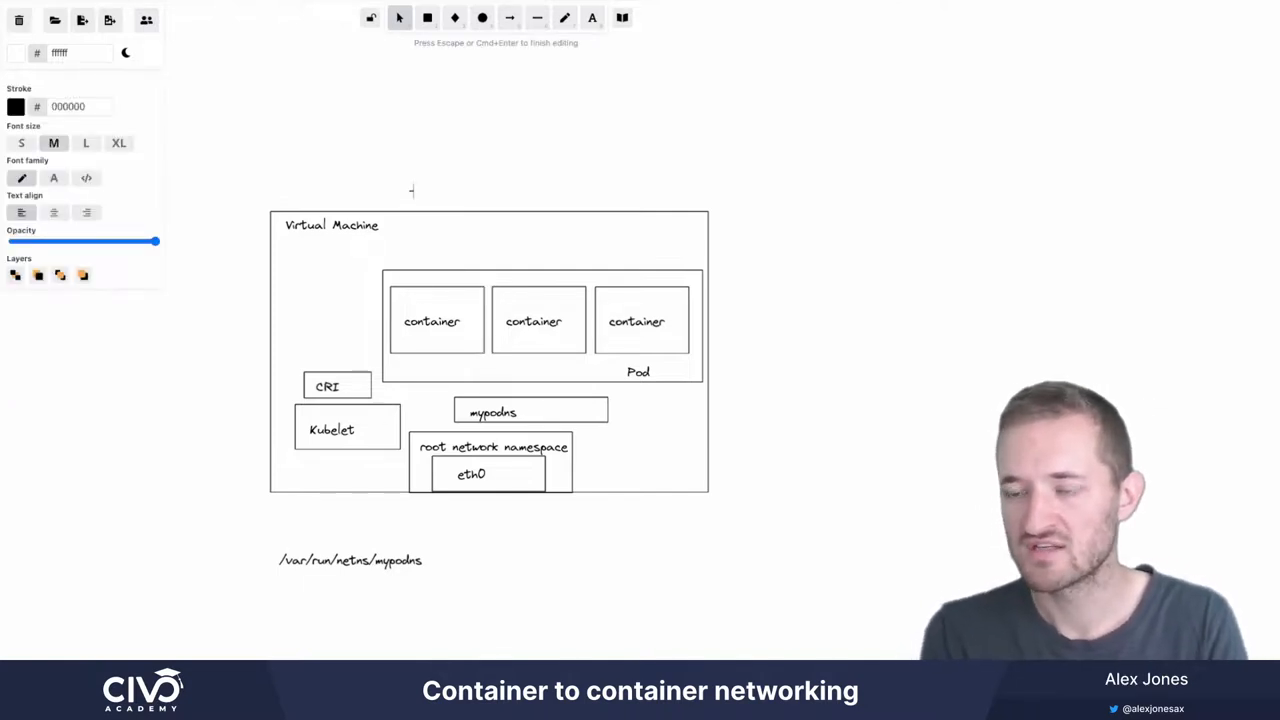
text(-net=)
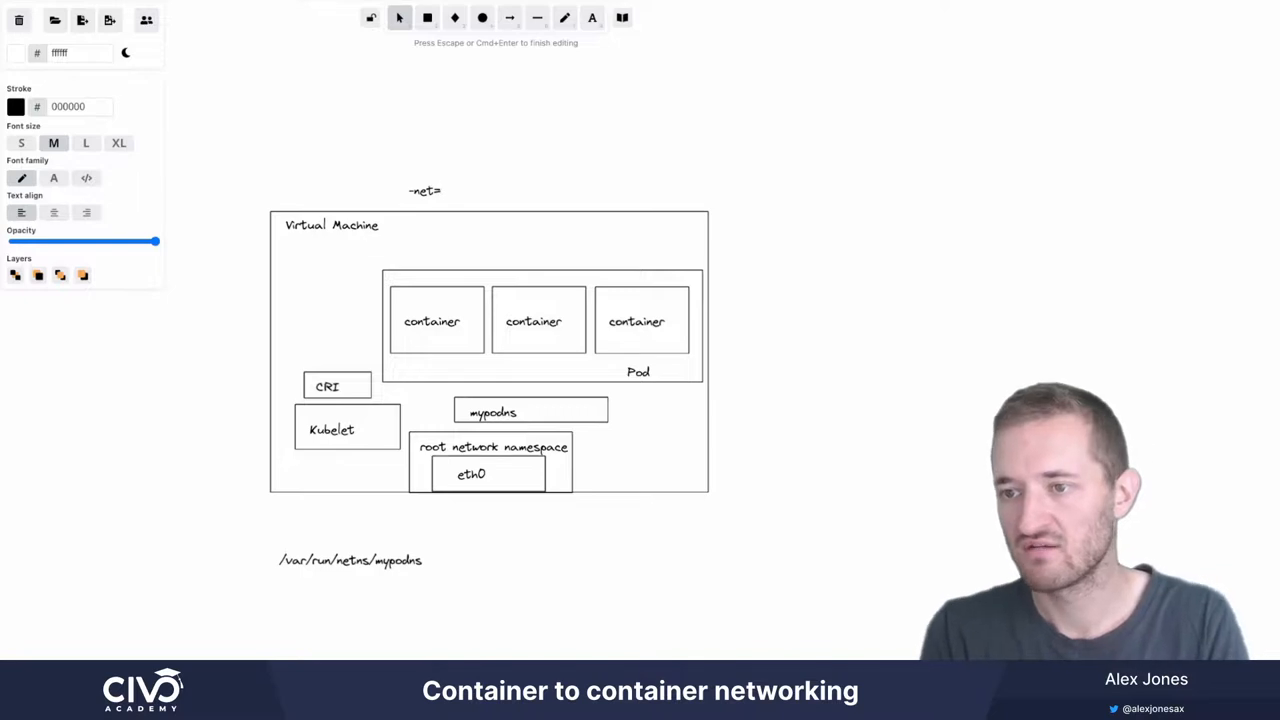
text(contai)
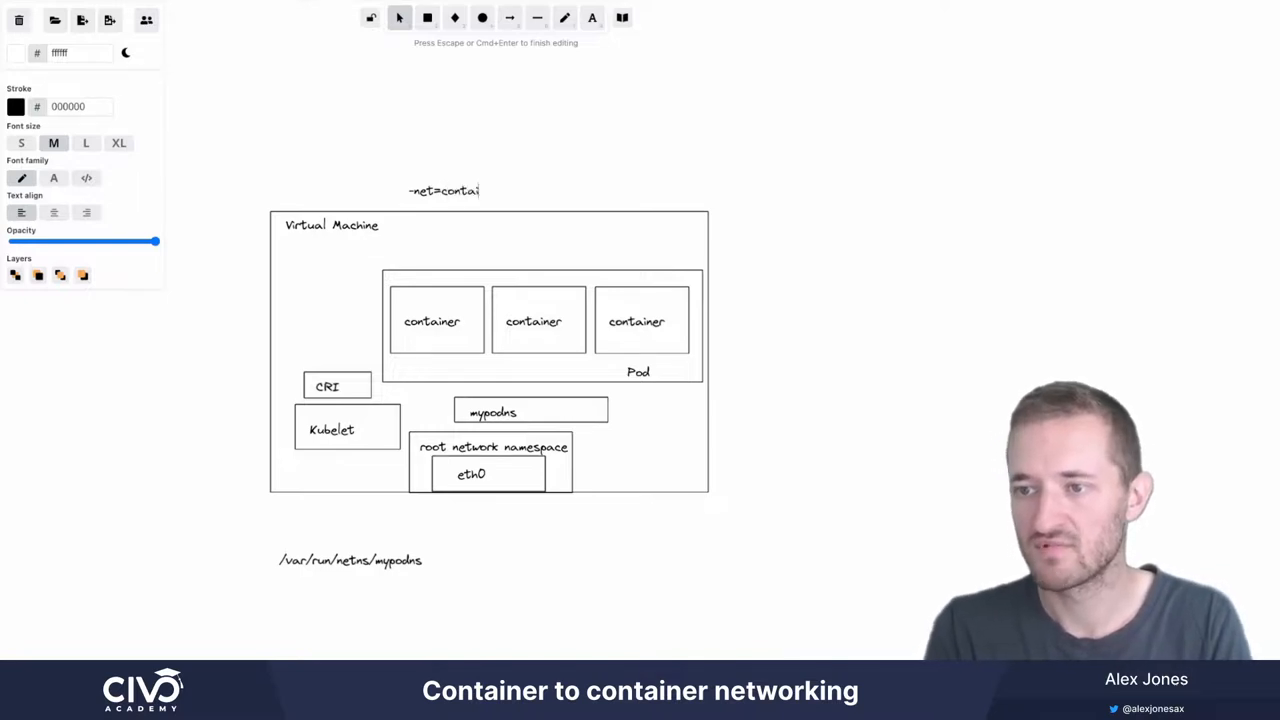
text(ner:function)
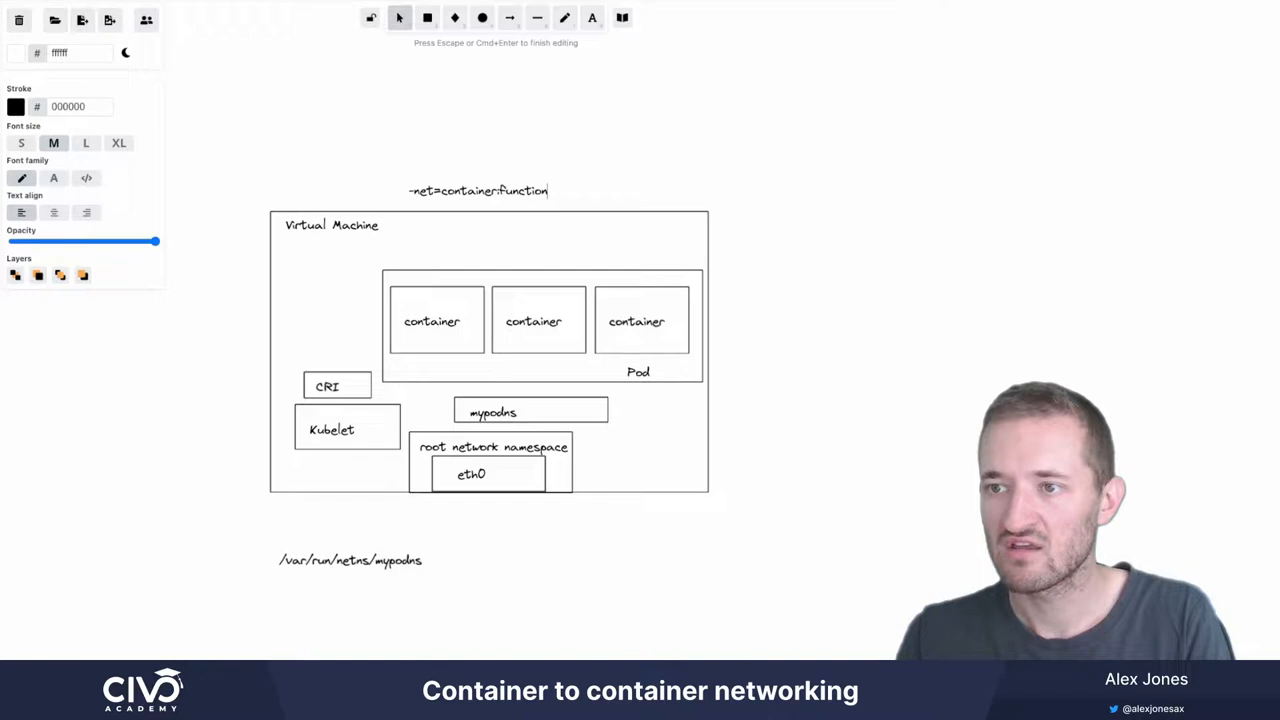
click(509, 18)
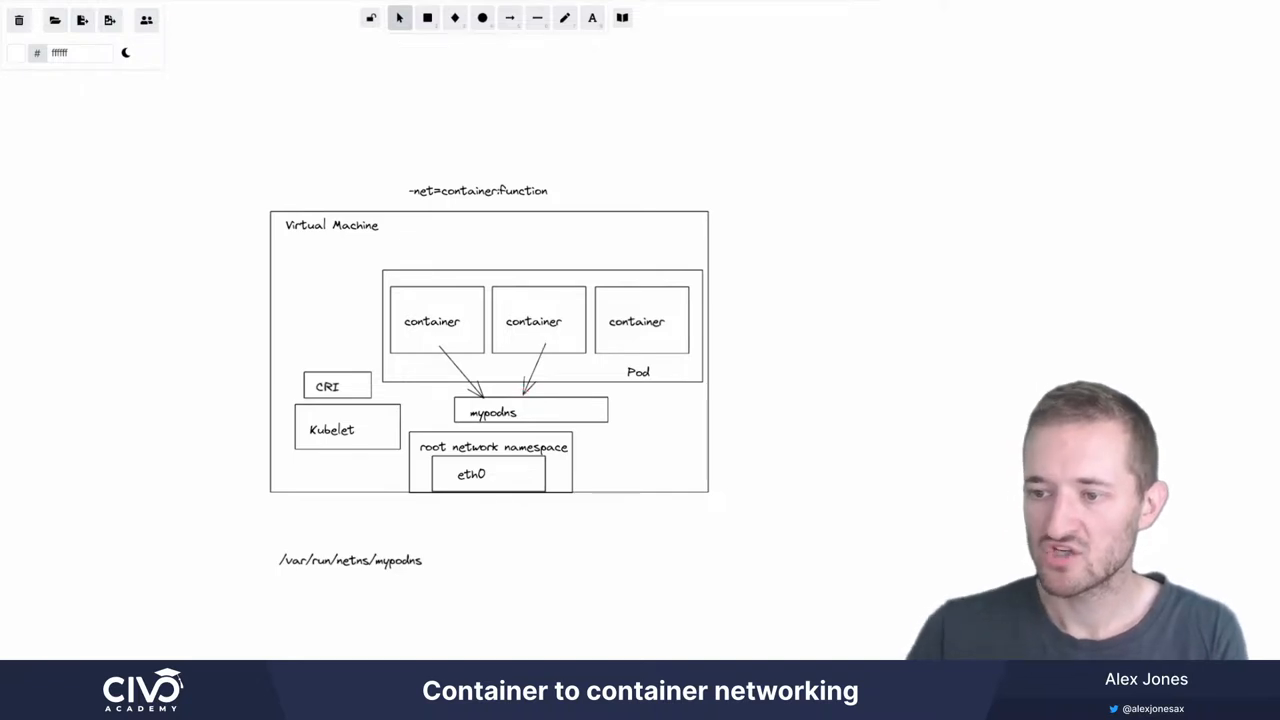
Link two containers to mypodns with arrows and lead one down past the VM
click(490, 411)
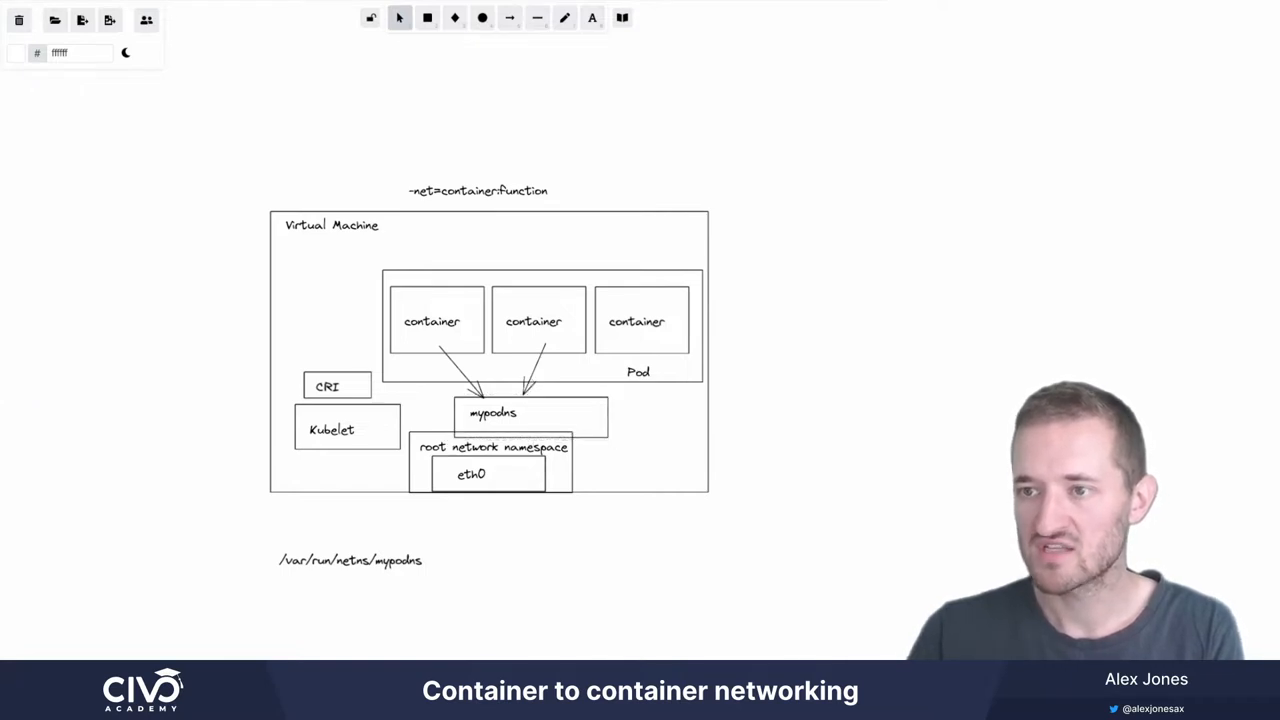
click(509, 17)
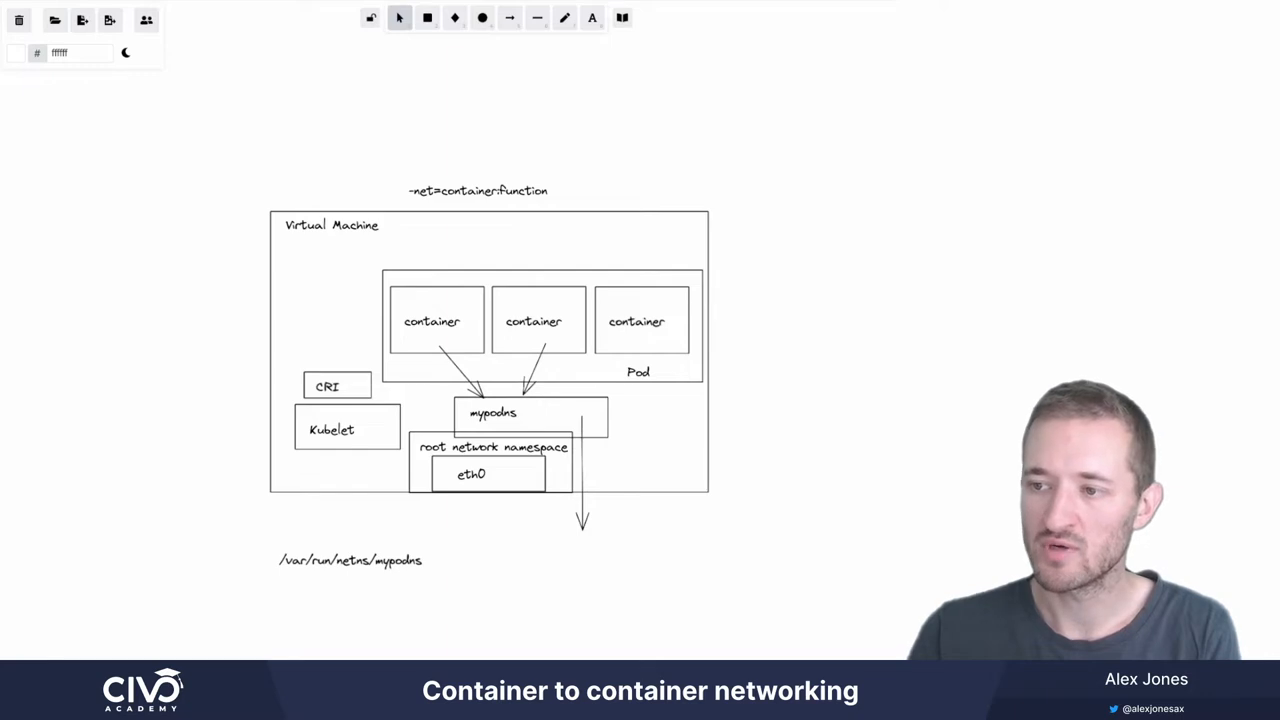
click(540, 325)
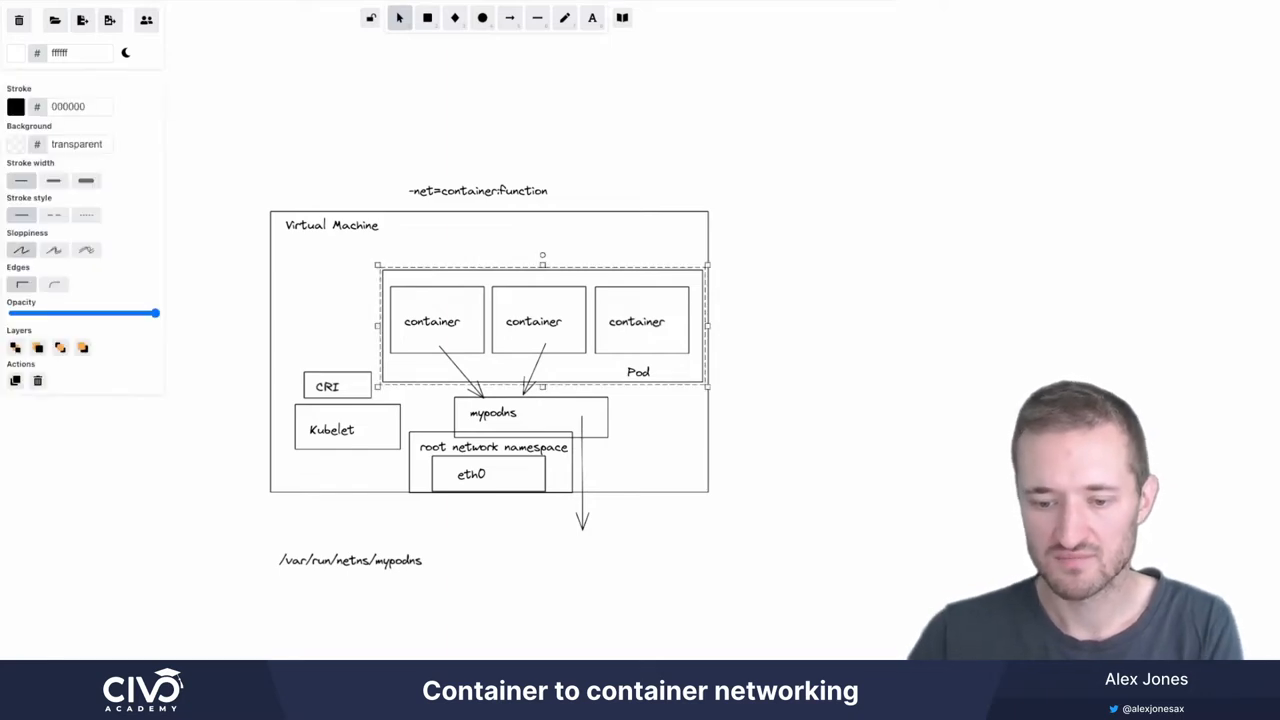